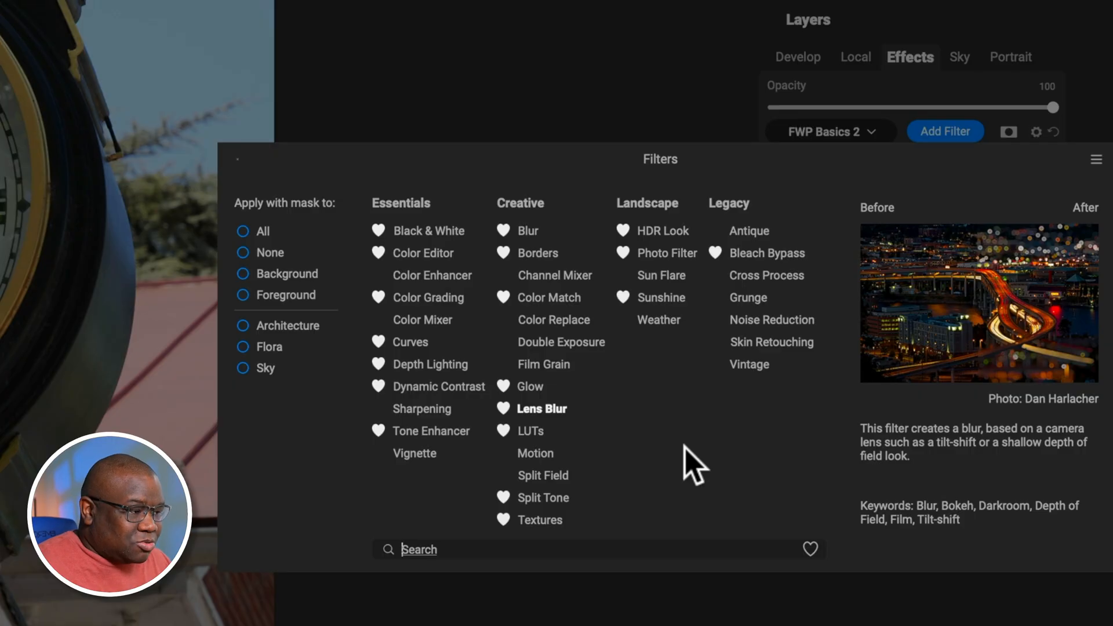
- Show only favorited filters using the heart toggle beside the Search bar
{"action": "left_click", "coordinate": [809, 530]}
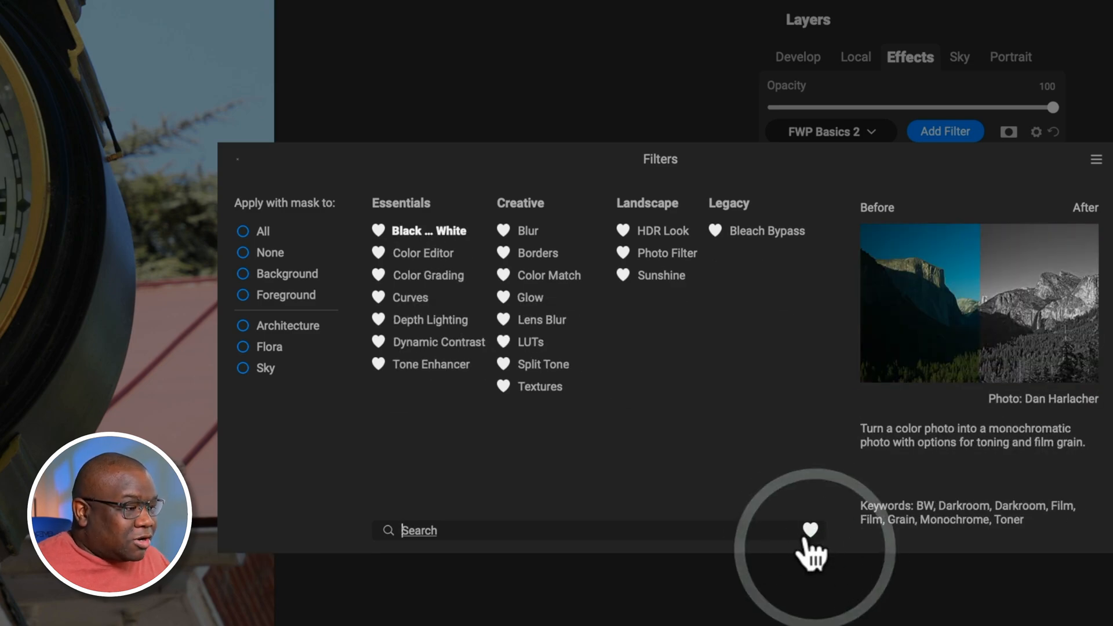